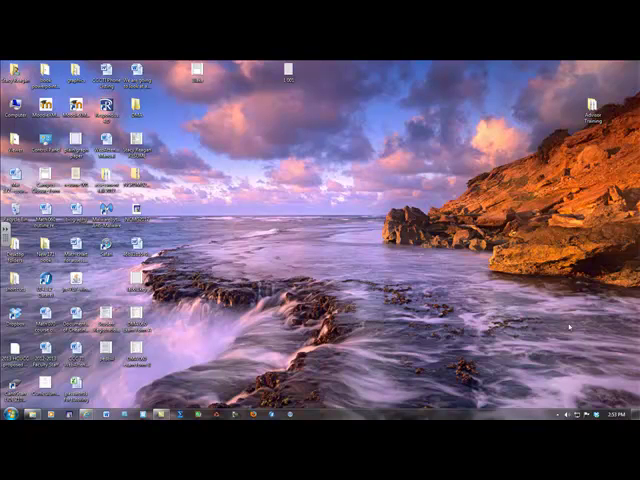
{"action": "mouse_move", "coordinate": [328, 100]}
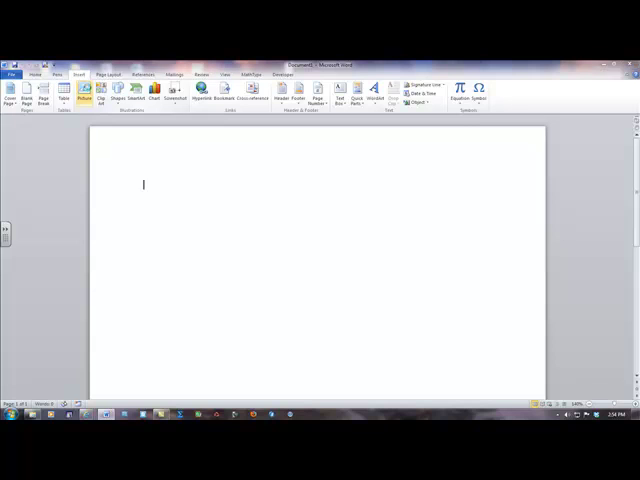
- Insert the scanned lab page image from the Desktop into the blank document
{"action": "left_click", "coordinate": [84, 90]}
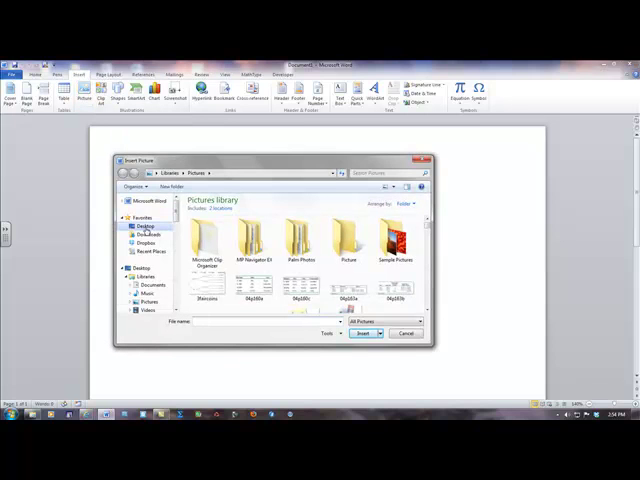
{"action": "left_click", "coordinate": [140, 226]}
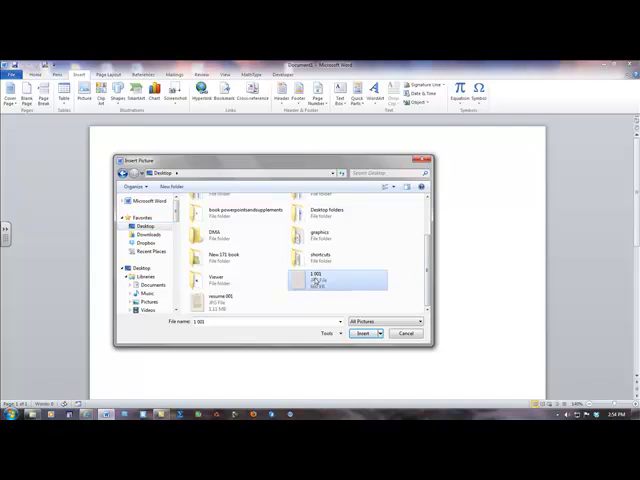
{"action": "left_click", "coordinate": [366, 332]}
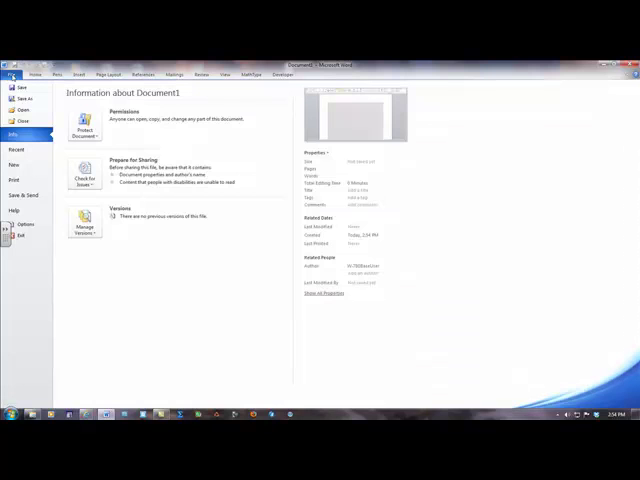
- Save the document as a PDF on the Desktop via Save As
{"action": "left_click", "coordinate": [24, 98]}
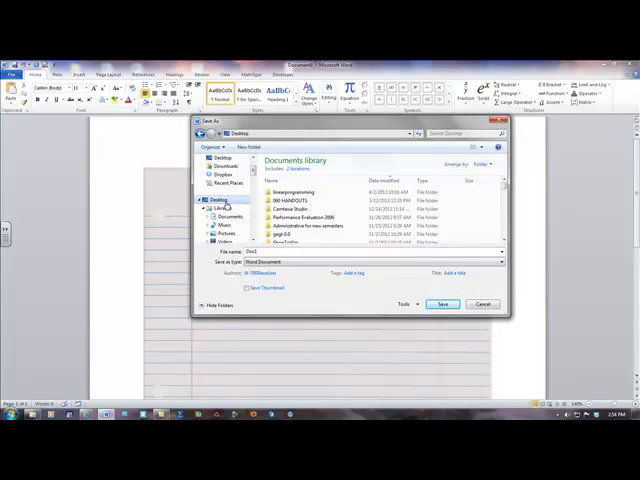
{"action": "left_click", "coordinate": [496, 262]}
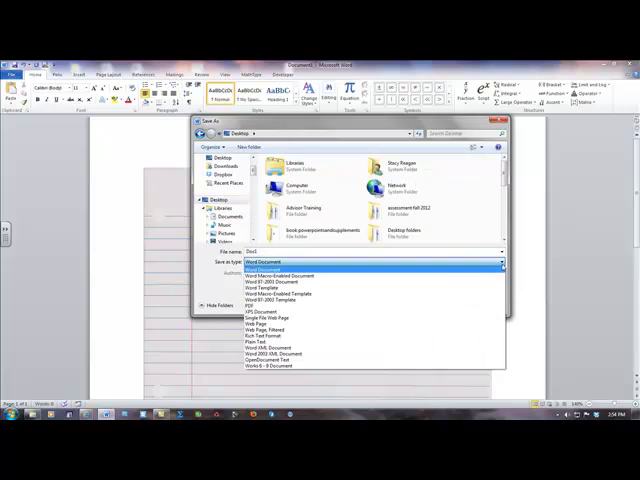
{"action": "left_click", "coordinate": [254, 312]}
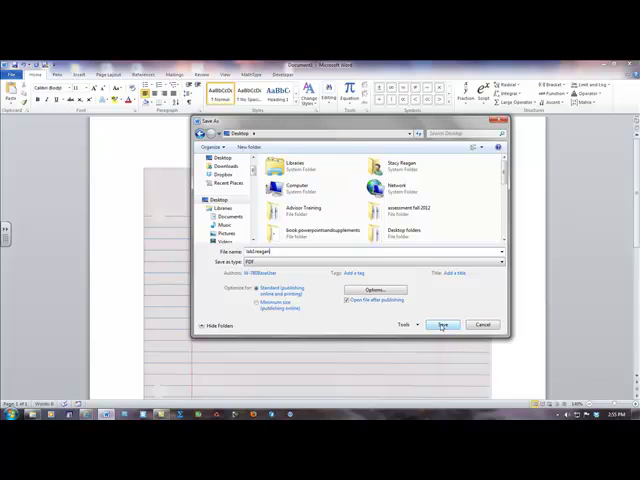
{"action": "left_click", "coordinate": [442, 324]}
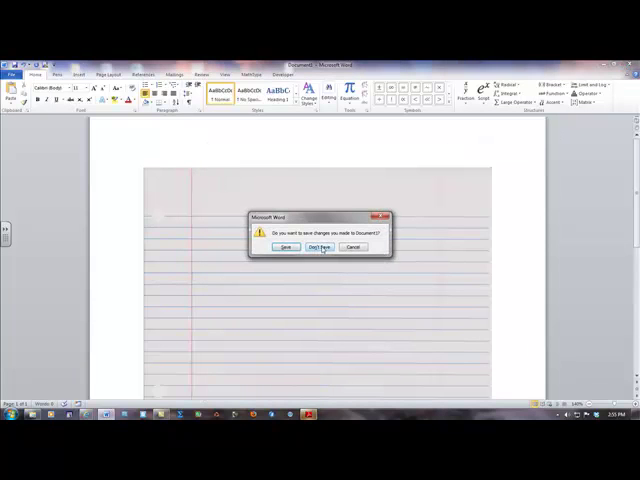
- Close Word at the save-changes prompt and view the saved PDF in Adobe Reader
{"action": "left_click", "coordinate": [320, 246]}
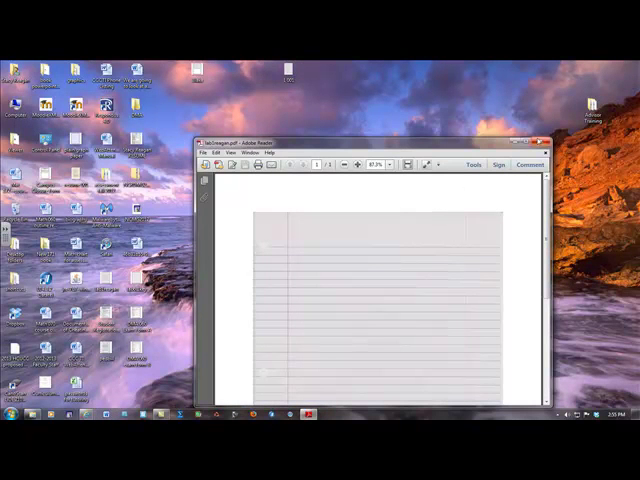
{"action": "left_click", "coordinate": [536, 140]}
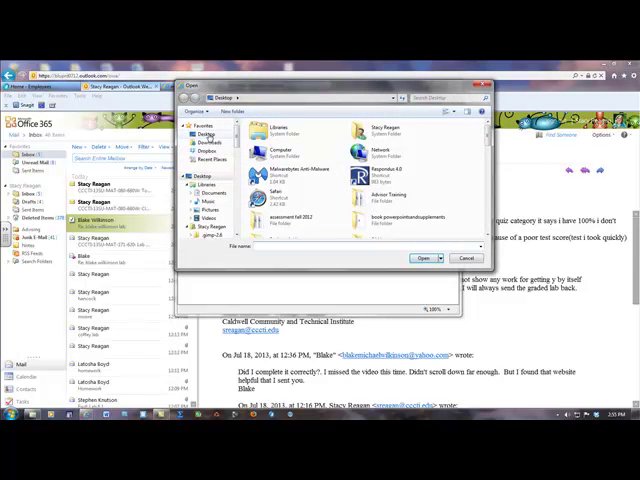
- Scroll through the Desktop folder in the attachment chooser to find the saved PDF
{"action": "scroll", "scroll_direction": "down", "scroll_amount": 3}
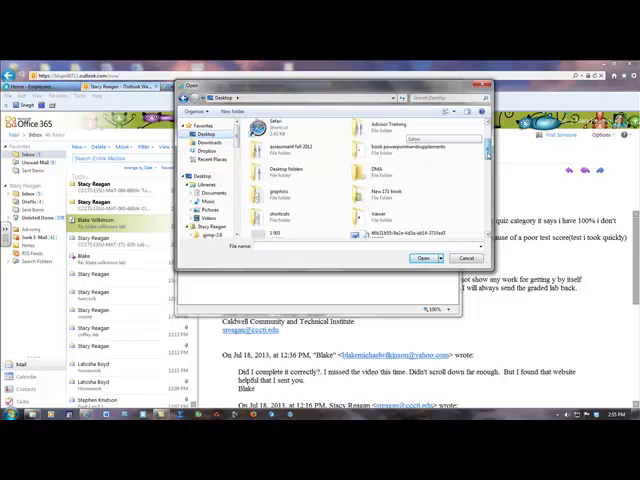
{"action": "scroll", "scroll_direction": "down", "scroll_amount": 3}
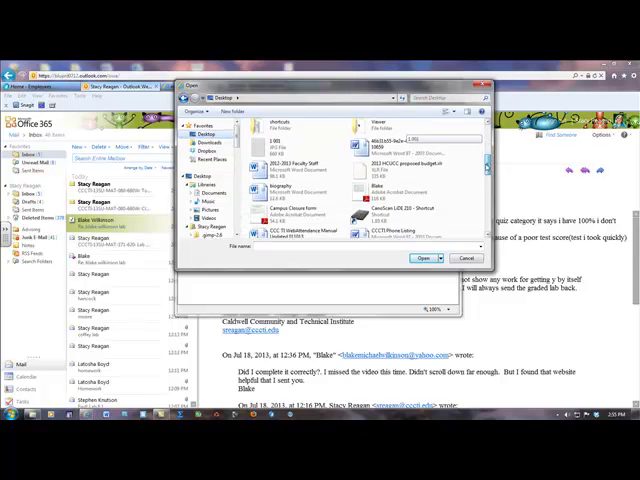
{"action": "scroll", "scroll_direction": "down", "scroll_amount": 3}
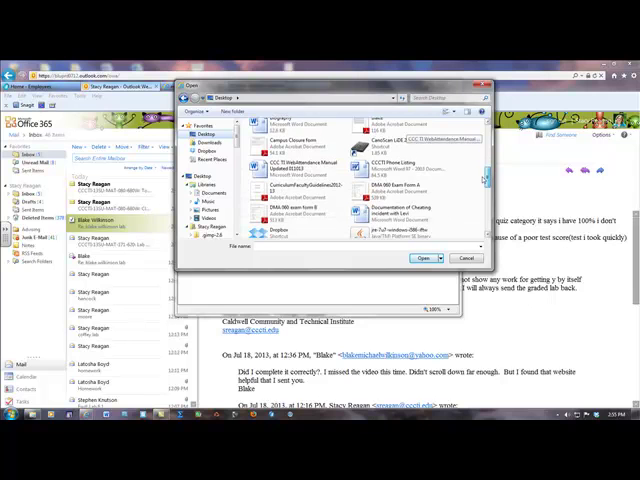
{"action": "scroll", "scroll_direction": "down", "scroll_amount": 3}
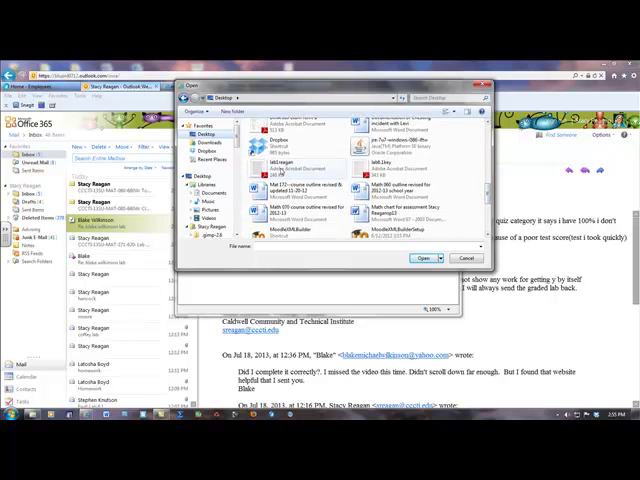
- Attach the lab page PDF to the reply and send the message
{"action": "left_click", "coordinate": [420, 258]}
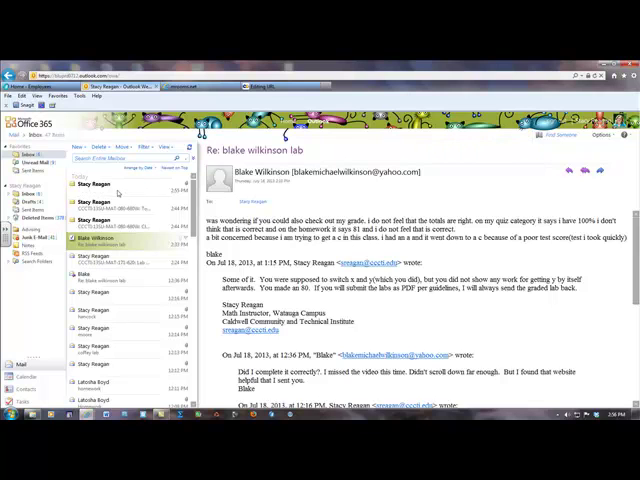
{"action": "left_click", "coordinate": [120, 190]}
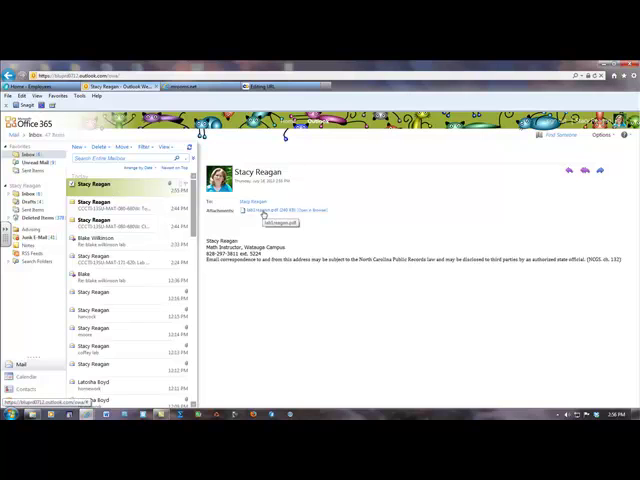
{"action": "mouse_move", "coordinate": [368, 204]}
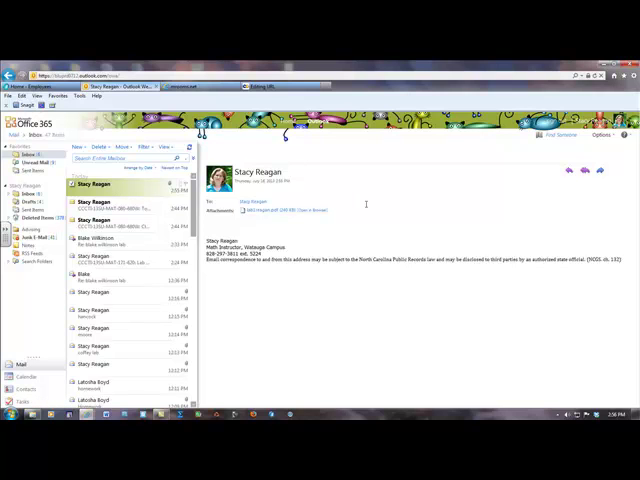